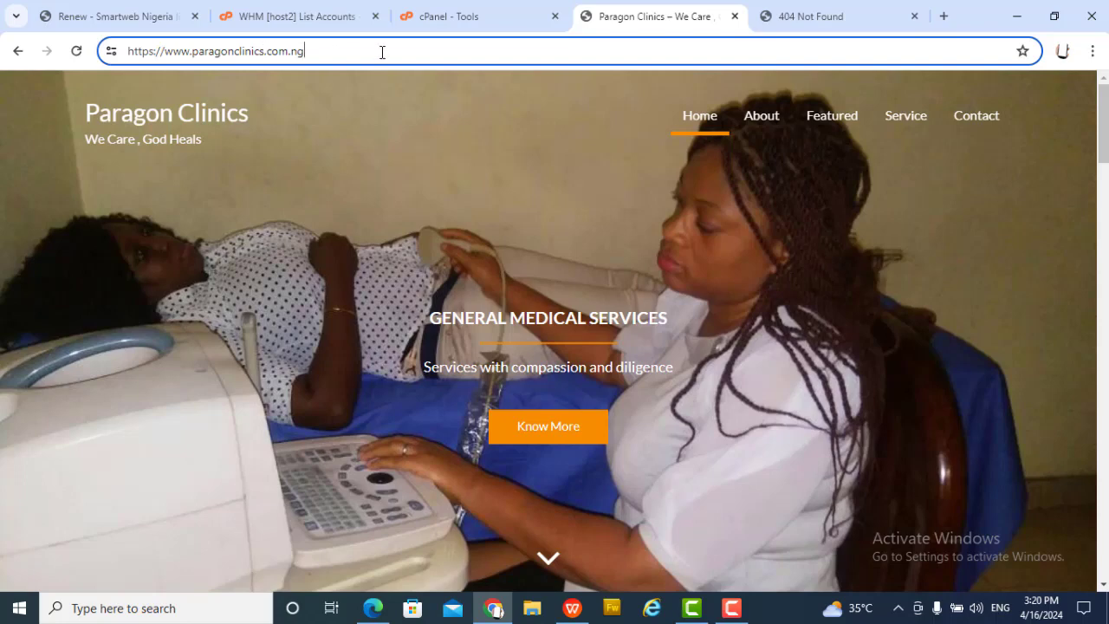
{"action": "mouse_move", "coordinate": [592, 72]}
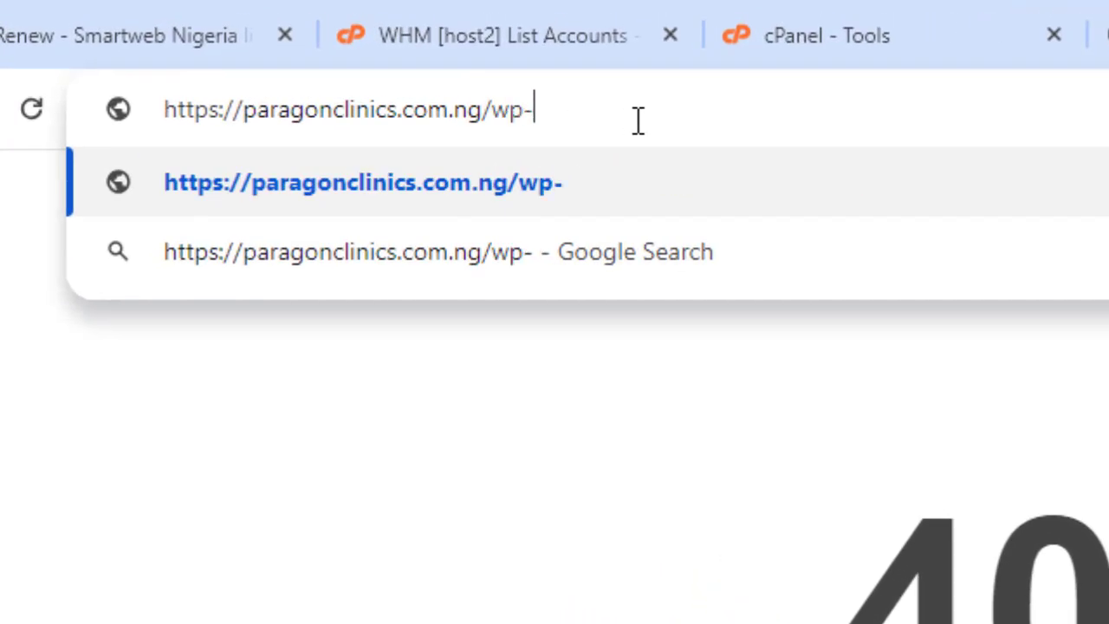
Try the site's admin login address, then switch over to the cPanel tools page
{"action": "type", "text": "admin"}
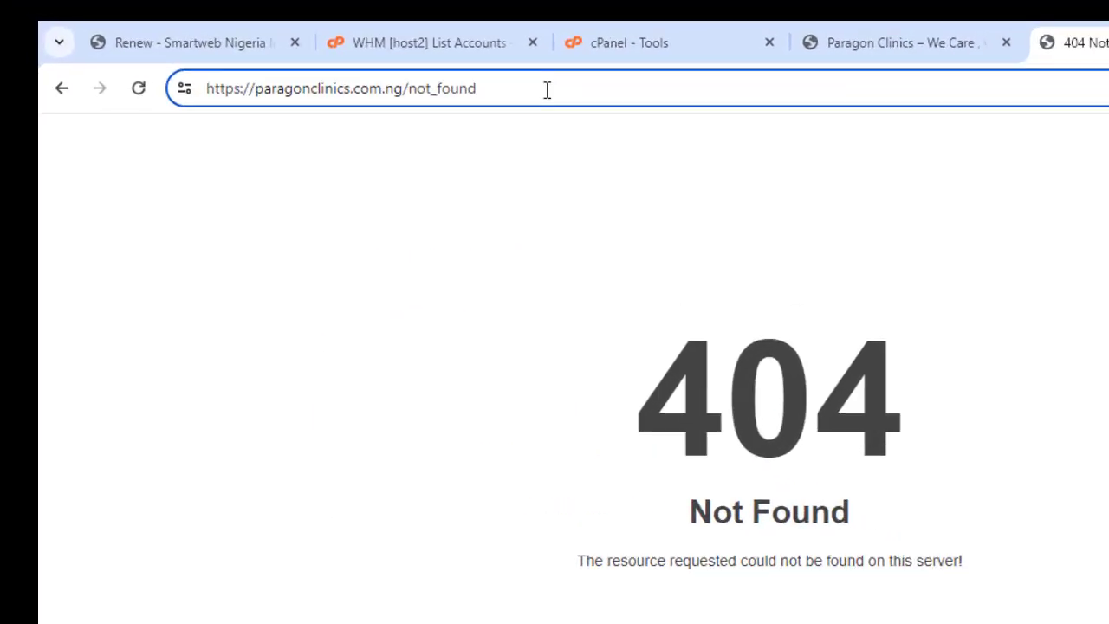
{"action": "key", "text": "Backspace"}
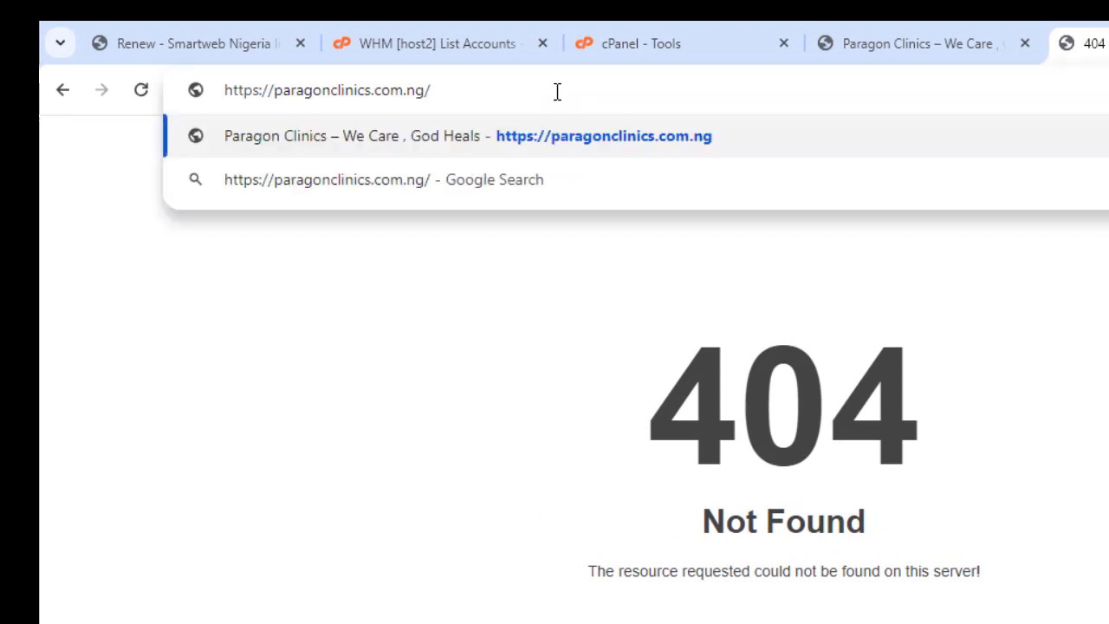
{"action": "type", "text": "banye"}
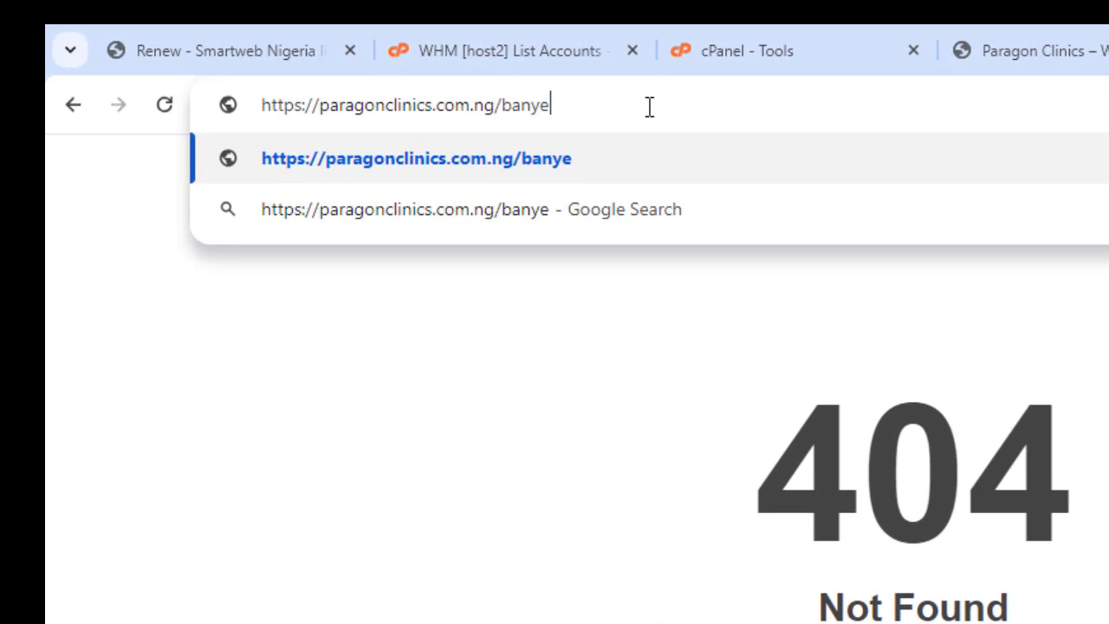
{"action": "mouse_move", "coordinate": [676, 97]}
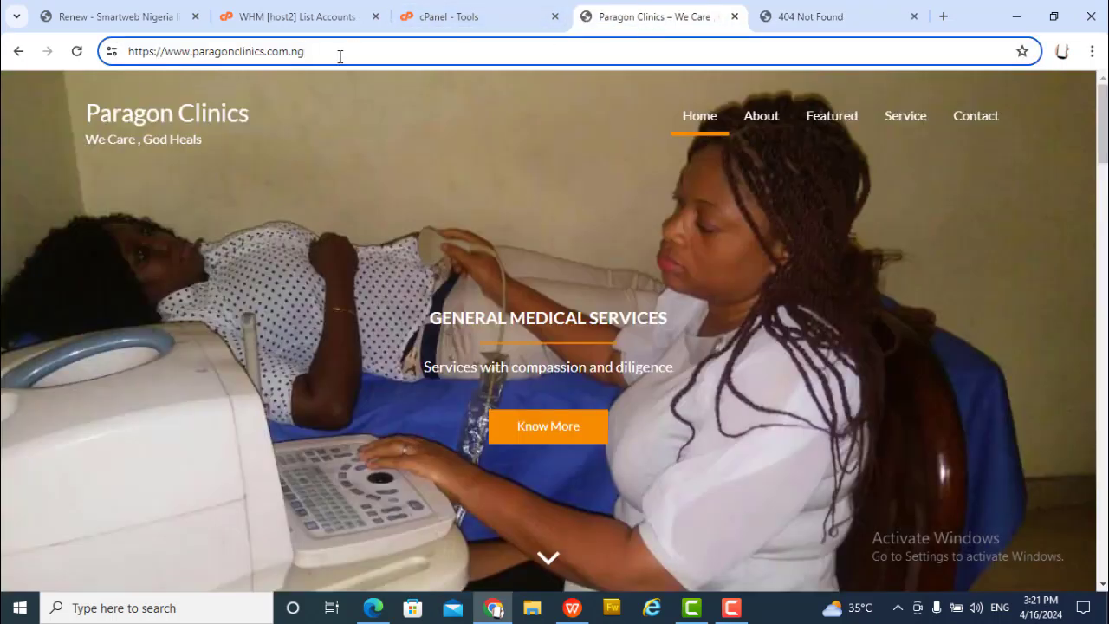
{"action": "mouse_move", "coordinate": [374, 83]}
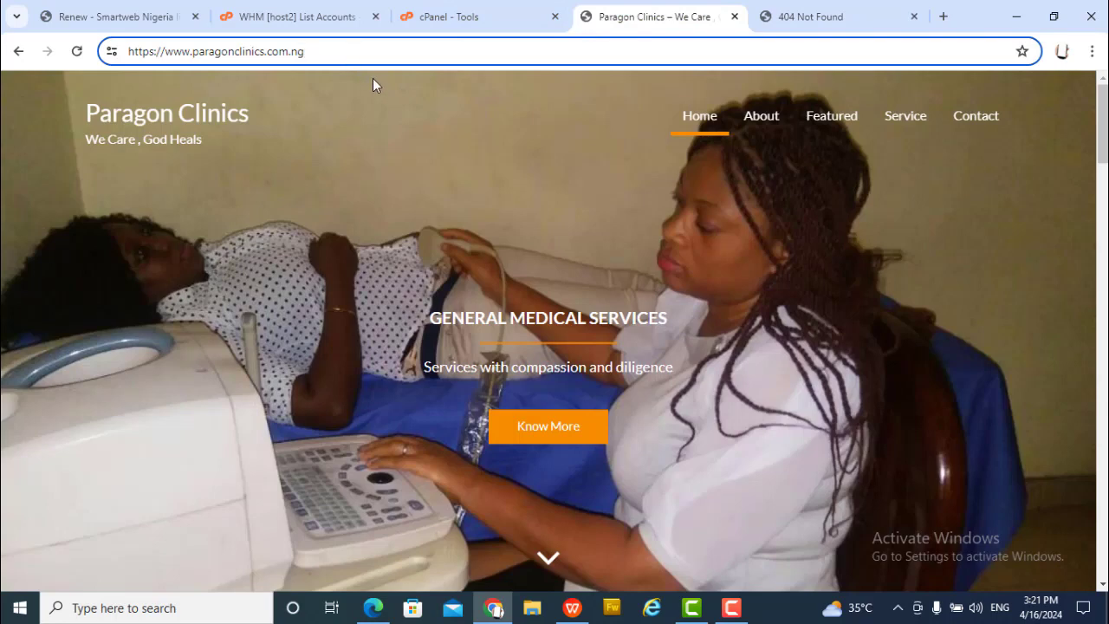
{"action": "mouse_move", "coordinate": [450, 121]}
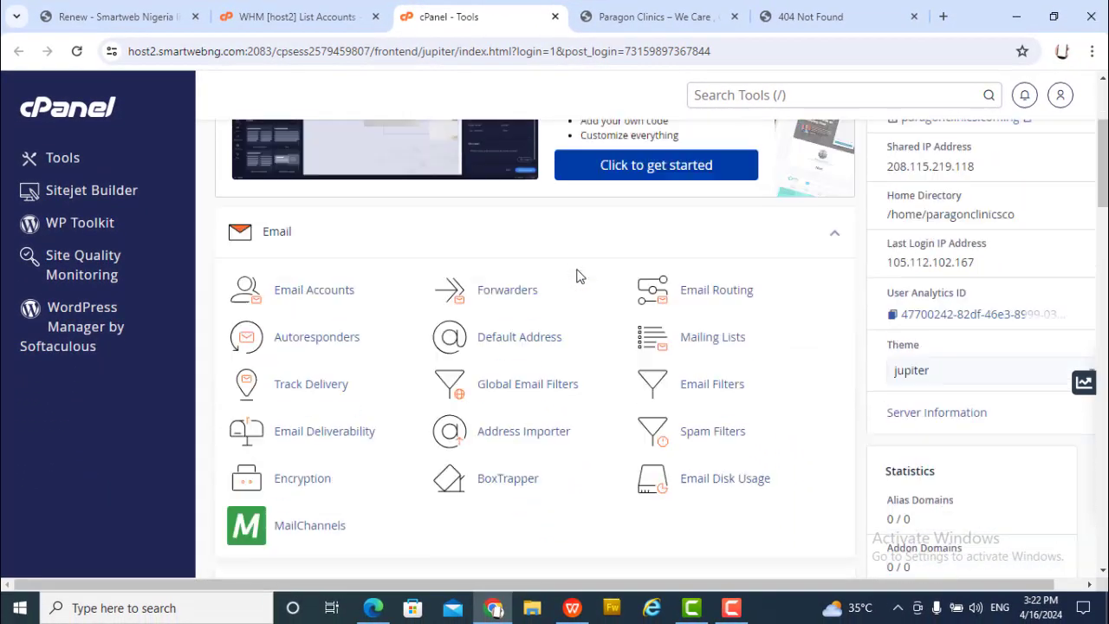
Launch phpMyAdmin from the Databases section of cPanel
{"action": "scroll", "scroll_direction": "down", "scroll_amount": 3}
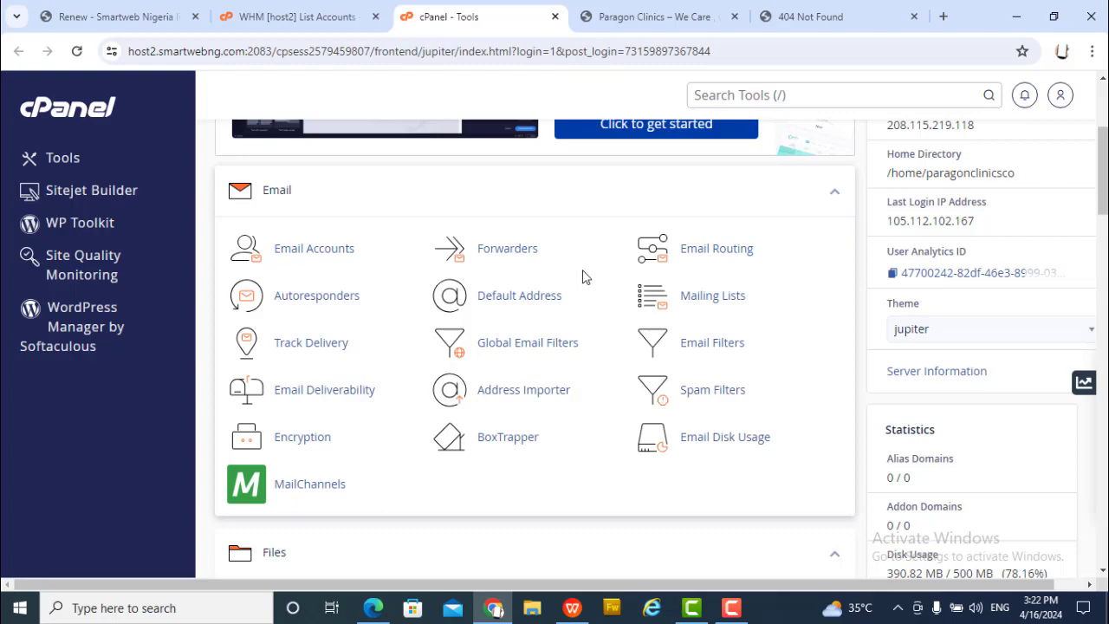
{"action": "scroll", "scroll_direction": "down", "scroll_amount": 3}
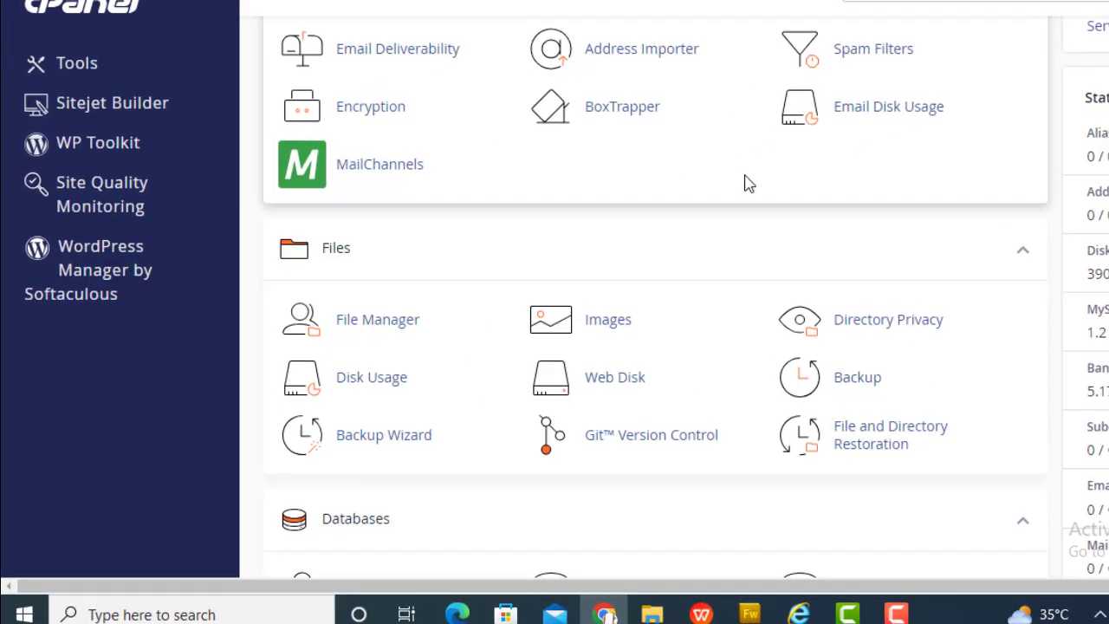
{"action": "scroll", "scroll_direction": "down", "scroll_amount": 3}
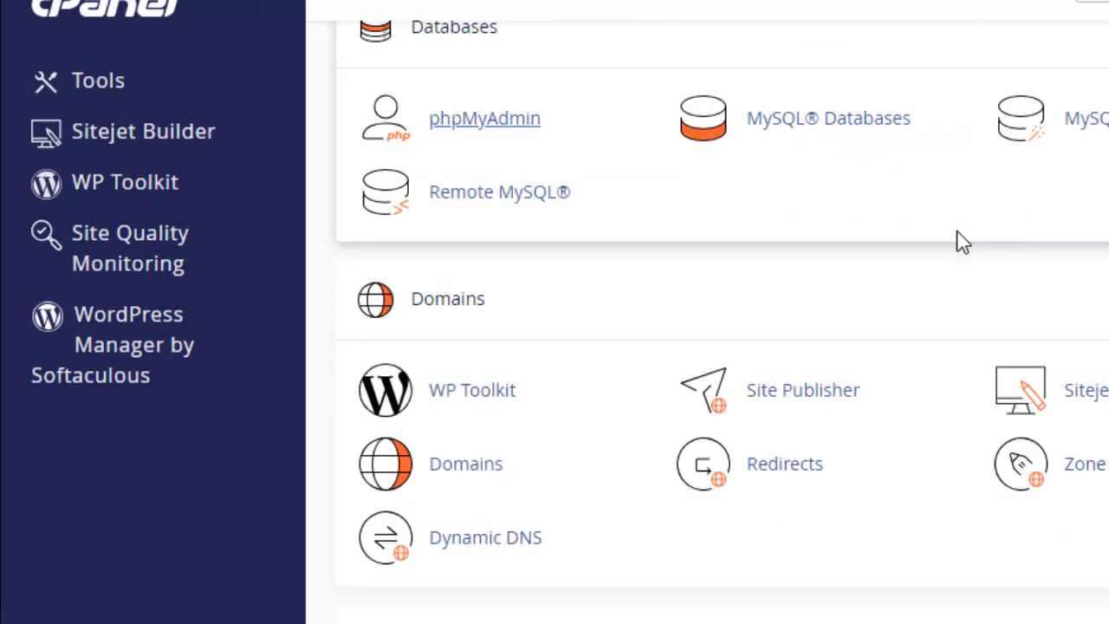
{"action": "scroll", "scroll_direction": "up", "scroll_amount": 3}
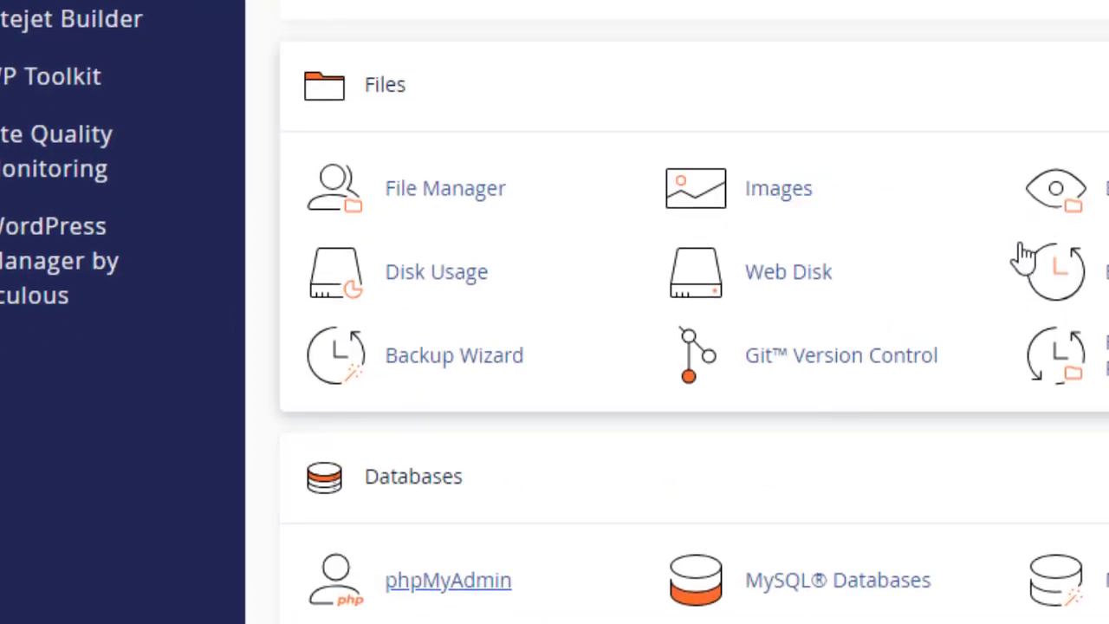
{"action": "scroll", "scroll_direction": "down", "scroll_amount": 3}
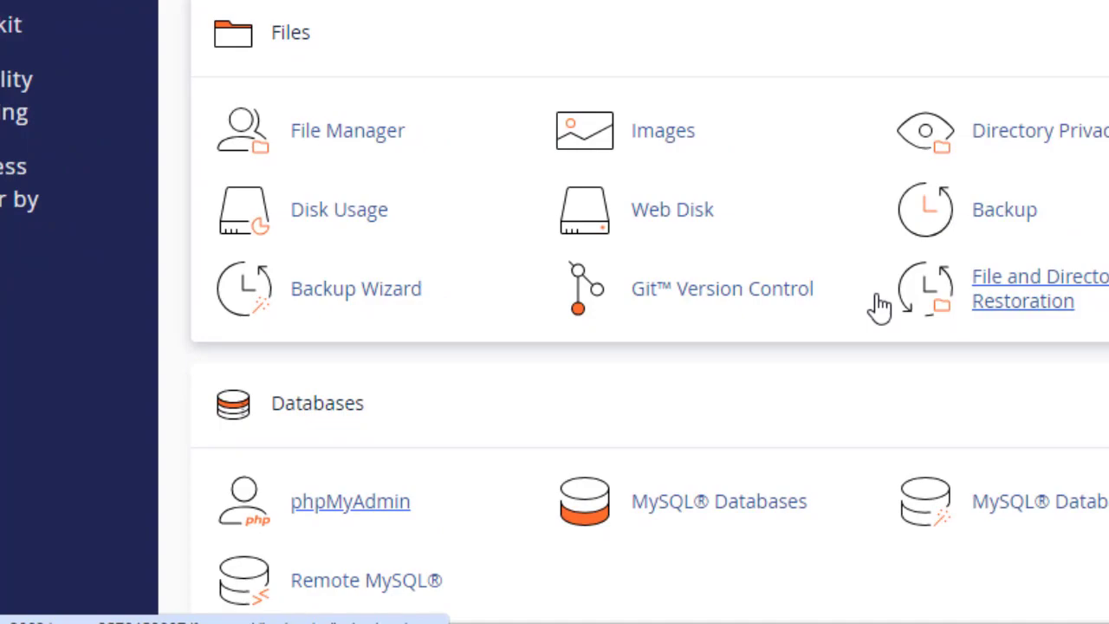
{"action": "left_click", "coordinate": [350, 501]}
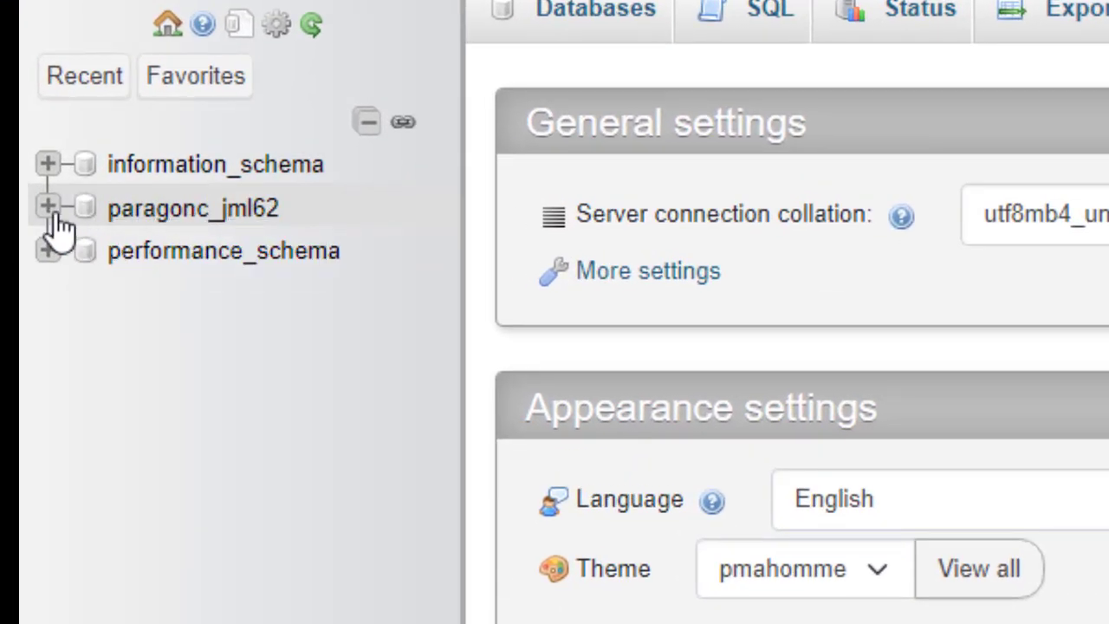
Expand paragonc_jml62 and browse the rows of its jml9_options table
{"action": "left_click", "coordinate": [48, 208]}
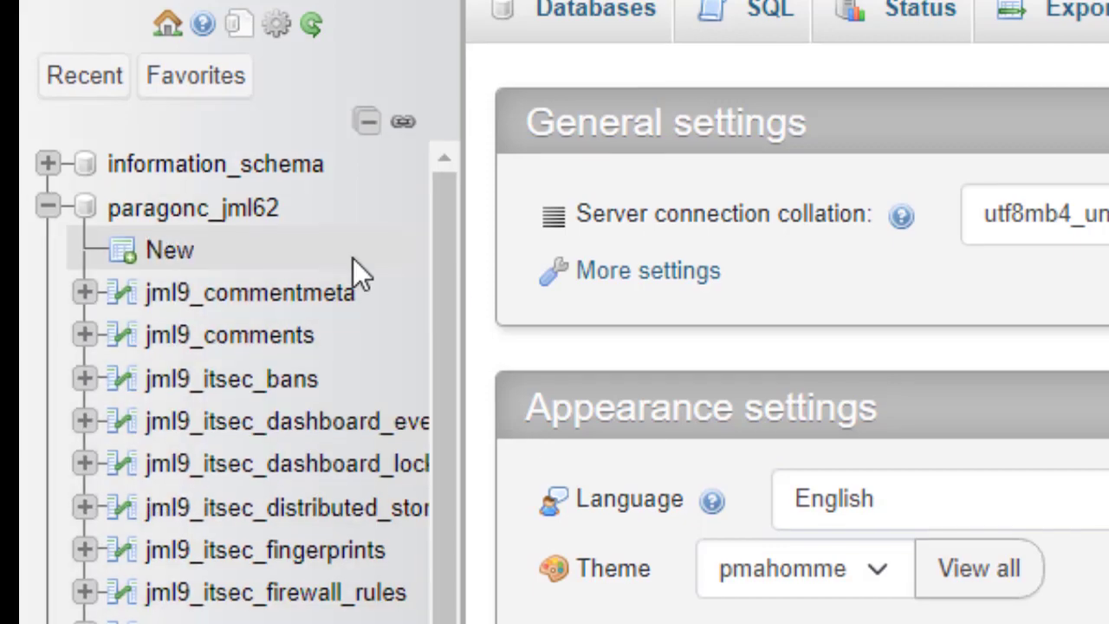
{"action": "scroll", "scroll_direction": "down", "scroll_amount": 3}
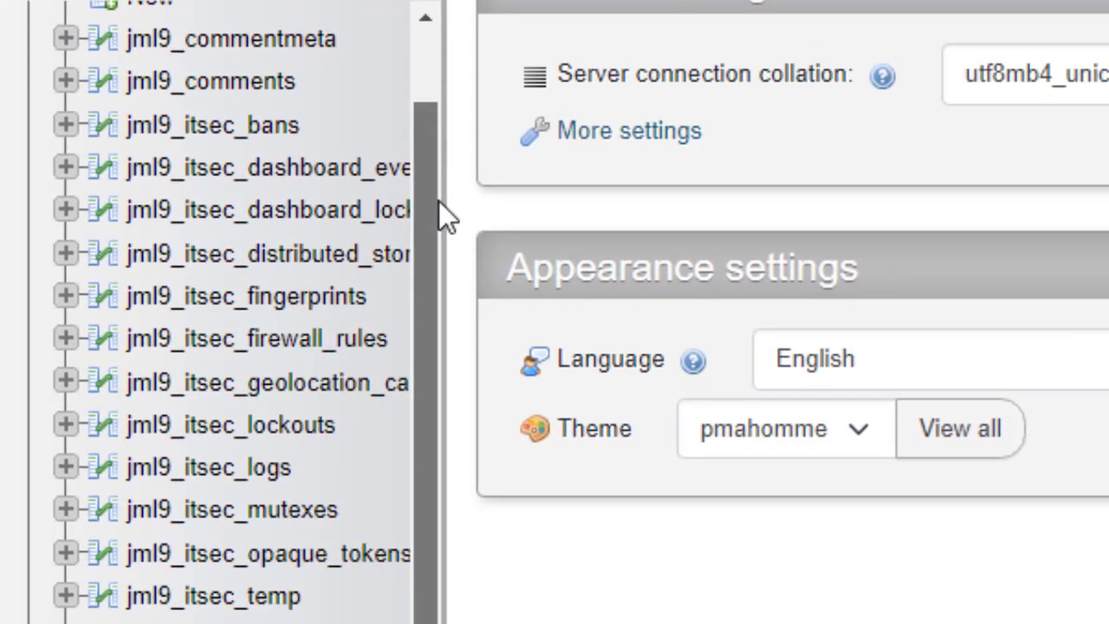
{"action": "scroll", "scroll_direction": "down", "scroll_amount": 3}
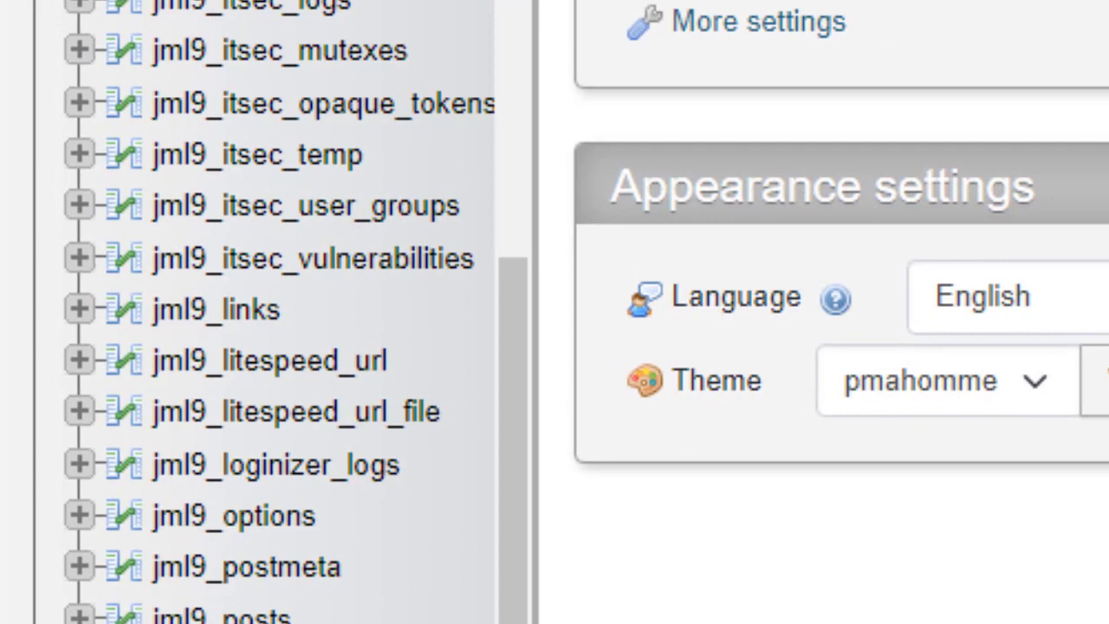
{"action": "scroll", "scroll_direction": "down", "scroll_amount": 3}
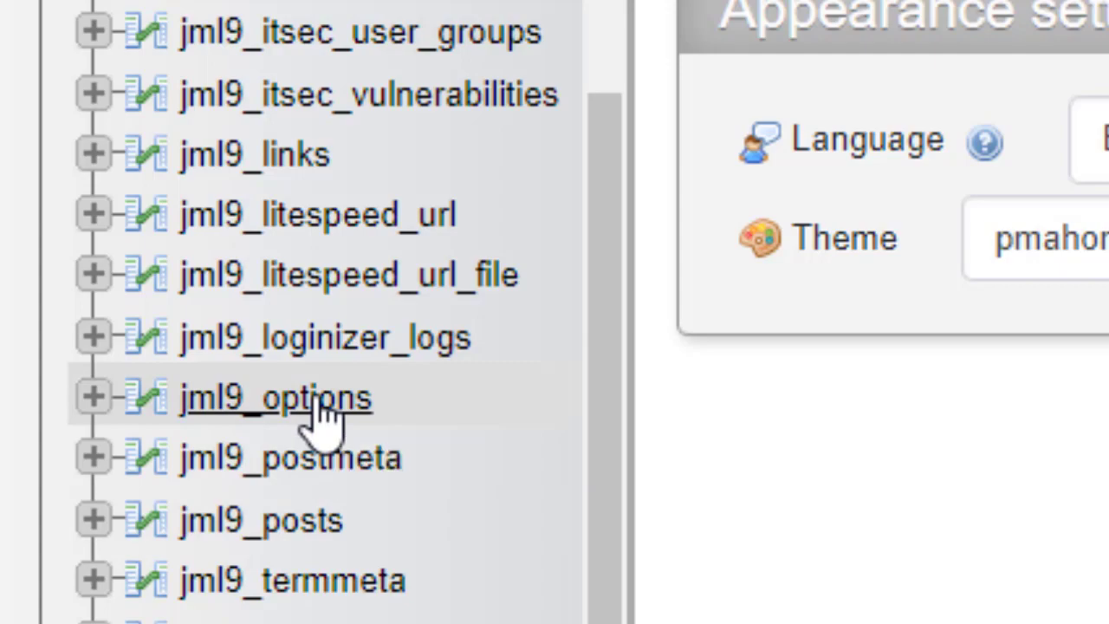
{"action": "left_click", "coordinate": [276, 396]}
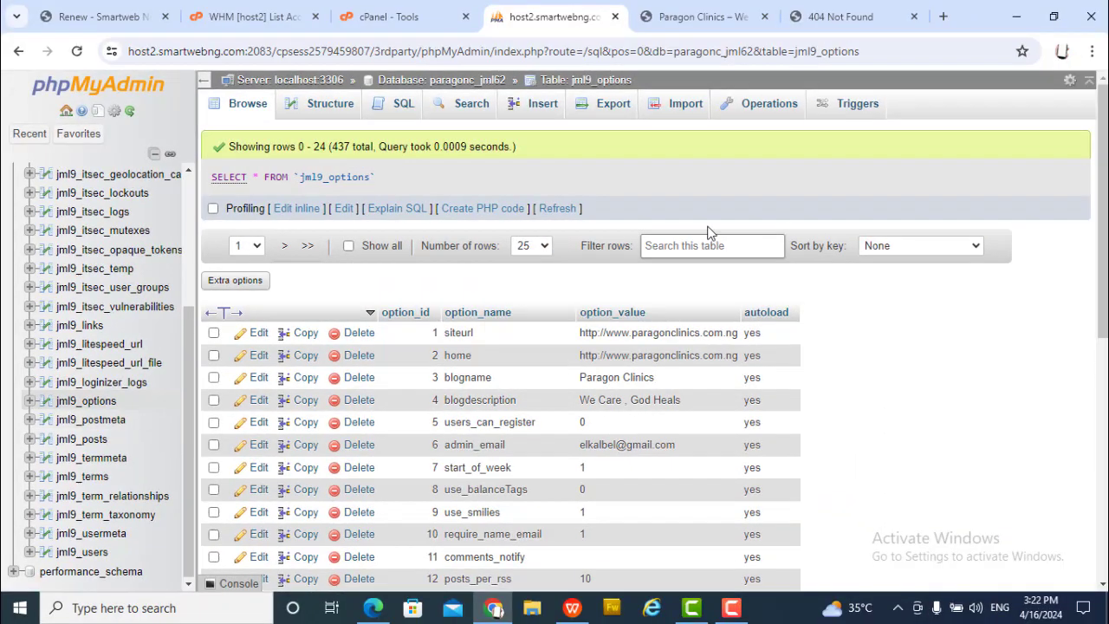
Locate option_id 33 active_plugins, select its row and begin editing it
{"action": "scroll", "scroll_direction": "down", "scroll_amount": 3}
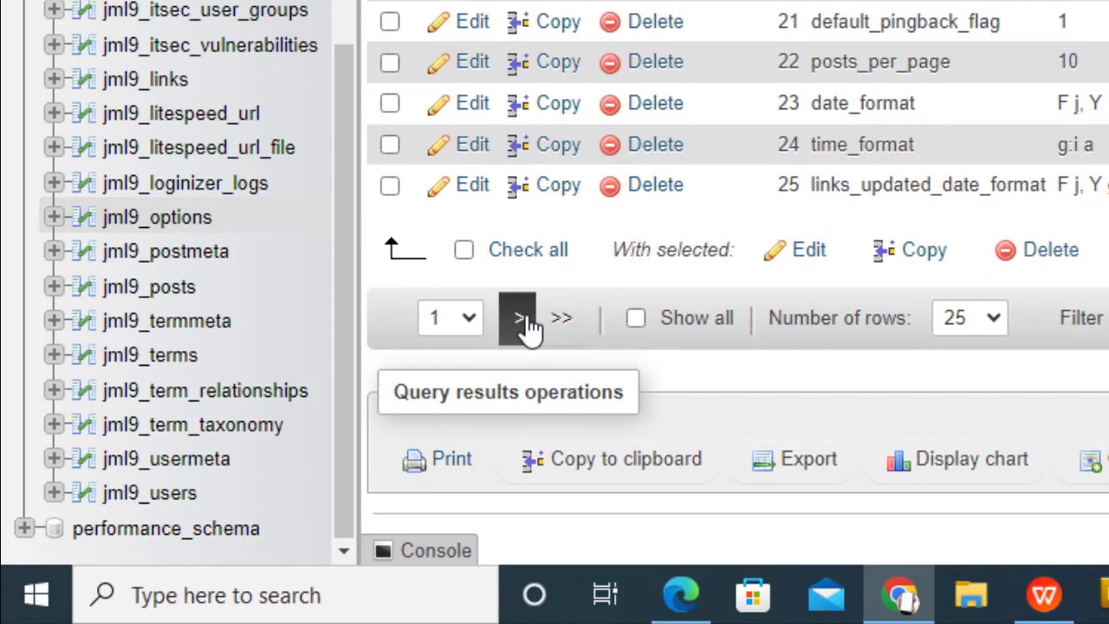
{"action": "mouse_move", "coordinate": [554, 346]}
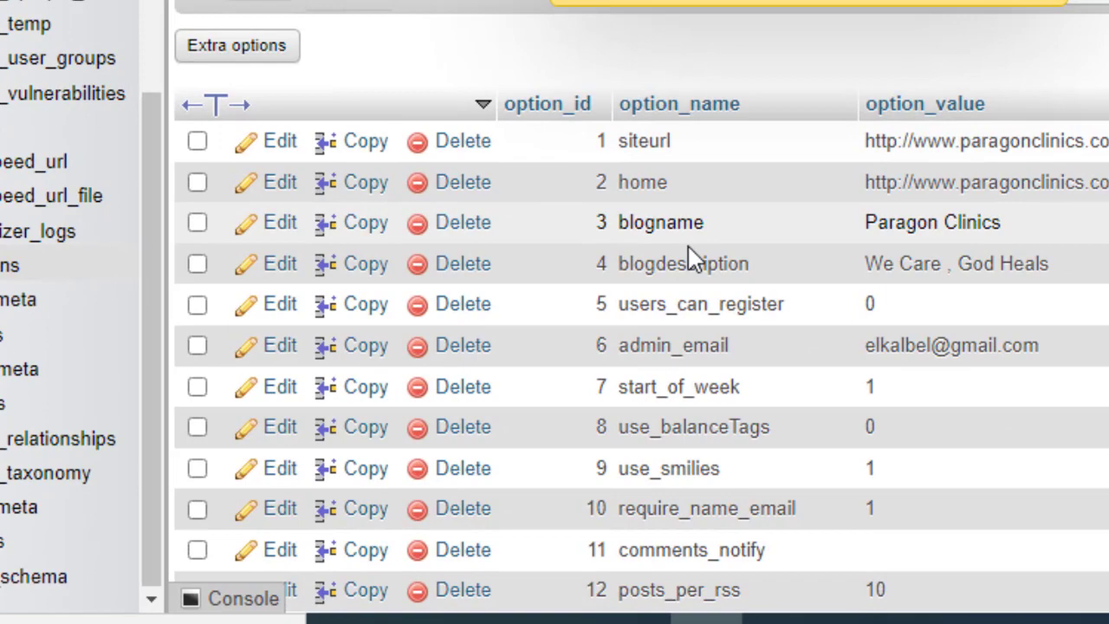
{"action": "scroll", "scroll_direction": "down", "scroll_amount": 3}
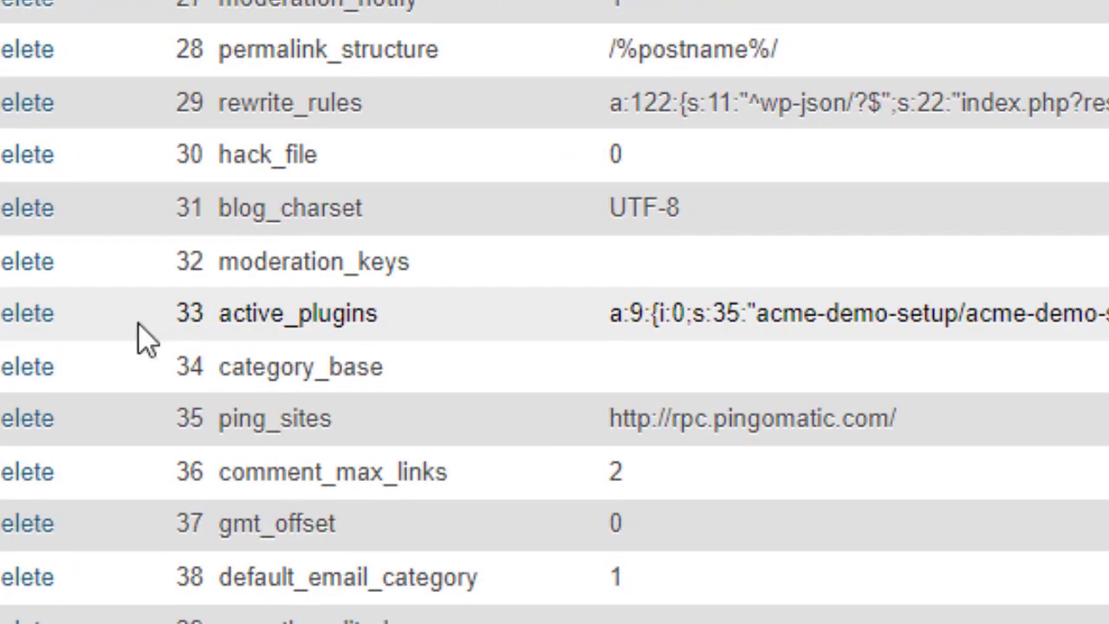
{"action": "scroll", "scroll_direction": "down", "scroll_amount": 3}
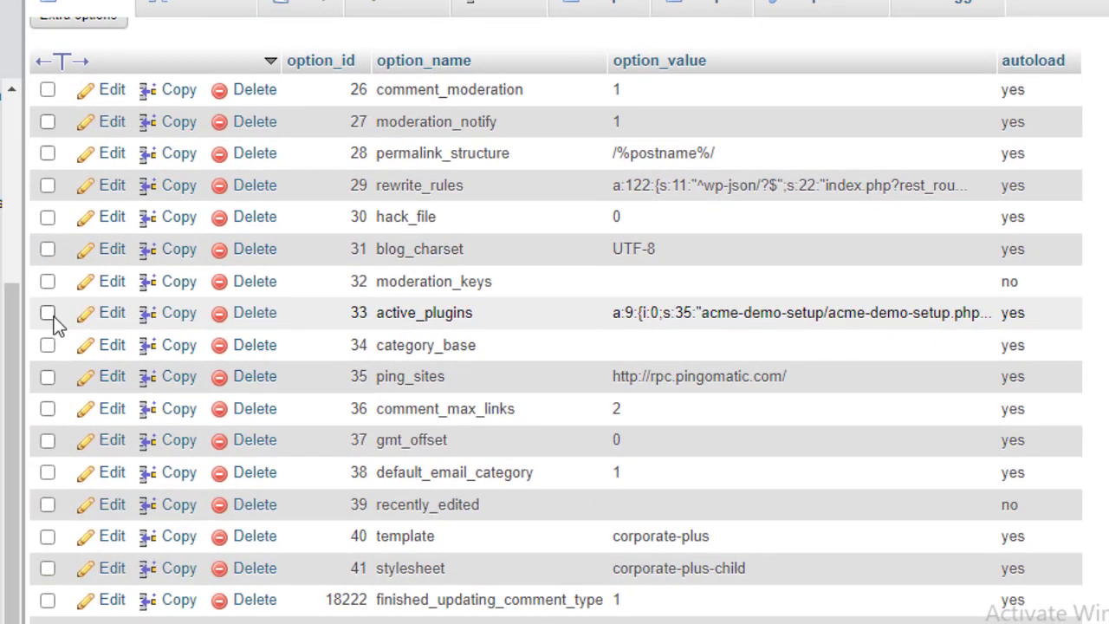
{"action": "left_click", "coordinate": [46, 312]}
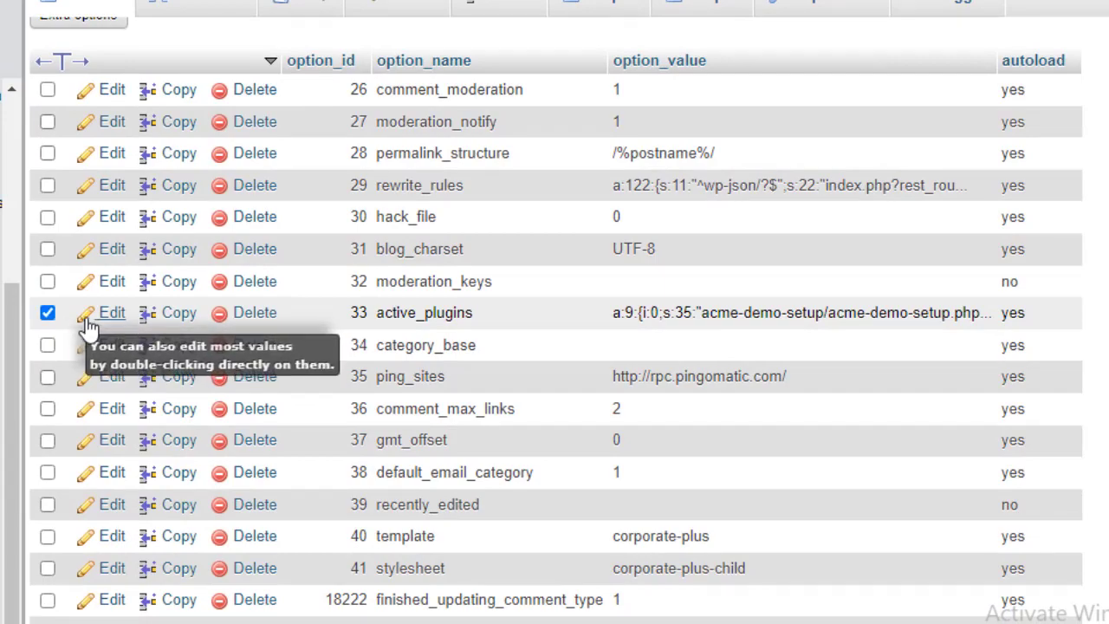
{"action": "left_click", "coordinate": [111, 312]}
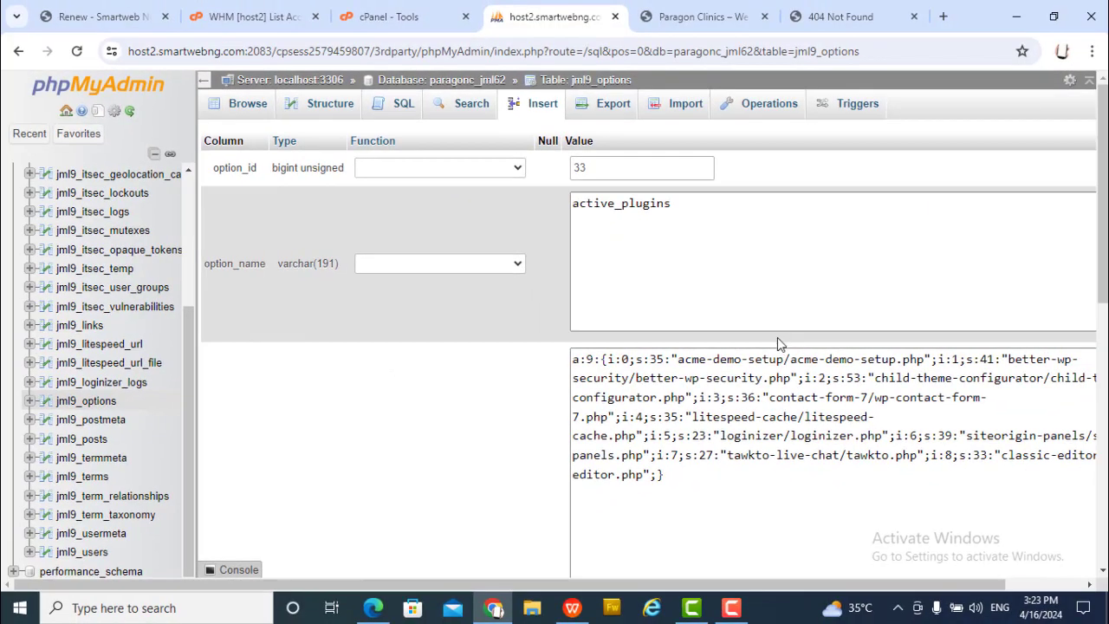
Replace a:9 with a:0 in the active_plugins option_value and save with Go
{"action": "scroll", "scroll_direction": "down", "scroll_amount": 3}
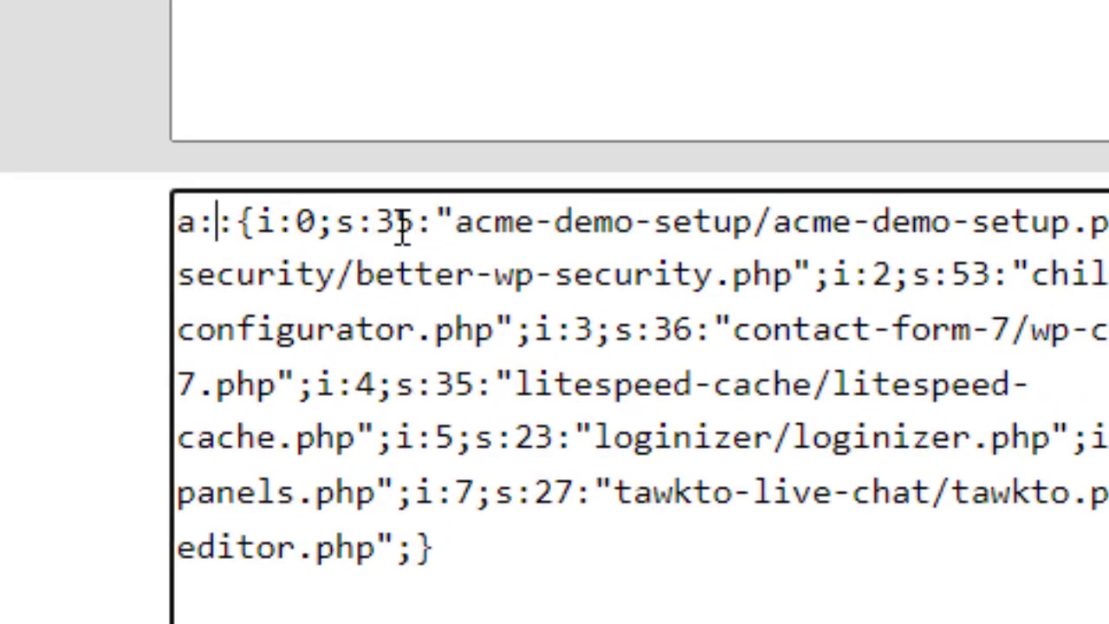
{"action": "type", "text": "0"}
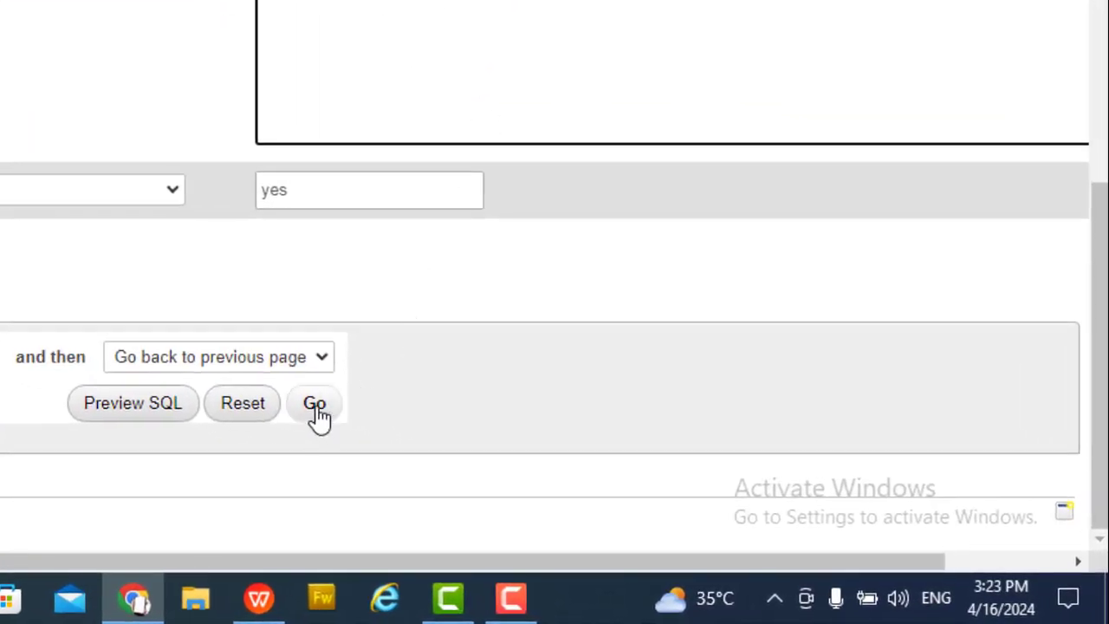
{"action": "left_click", "coordinate": [313, 402]}
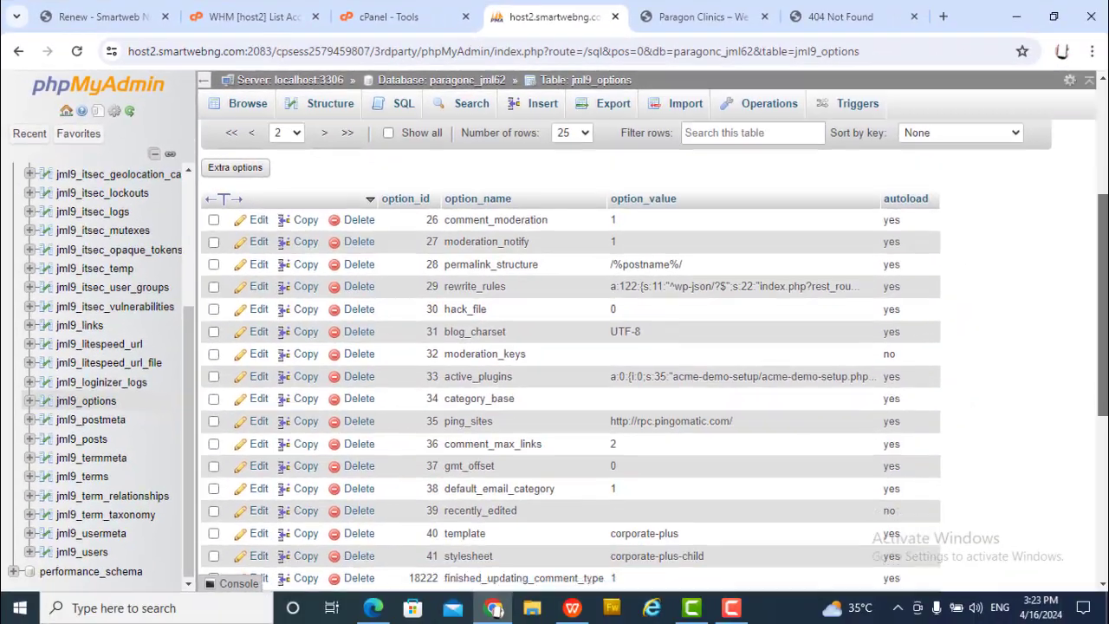
Return to the site's 404 Not Found browser tab to retest the site
{"action": "scroll", "scroll_direction": "down", "scroll_amount": 3}
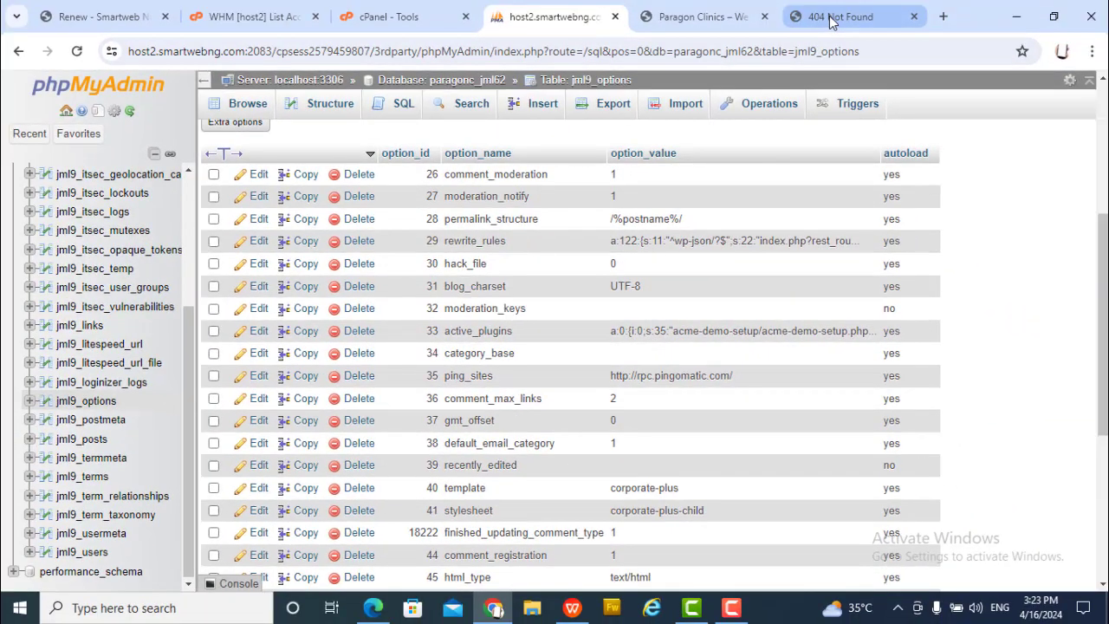
{"action": "left_click", "coordinate": [832, 17]}
{"action": "type", "text": "https://paragonclinics.com.ng/w"}
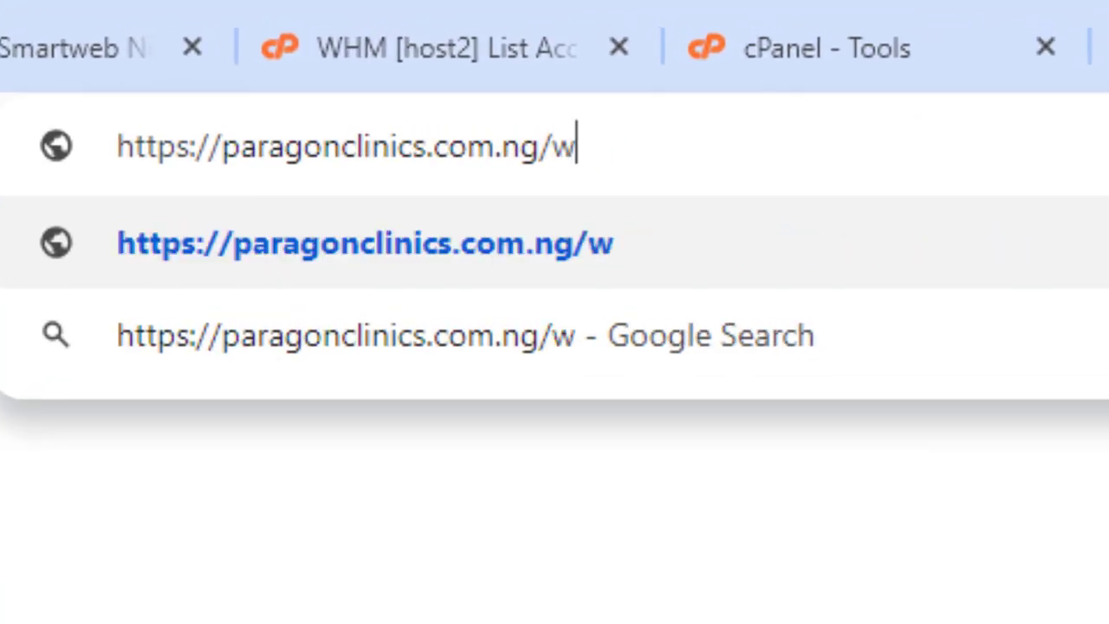
Load the site's /wp-admin address and check the login form's fields respond
{"action": "type", "text": "p-admin"}
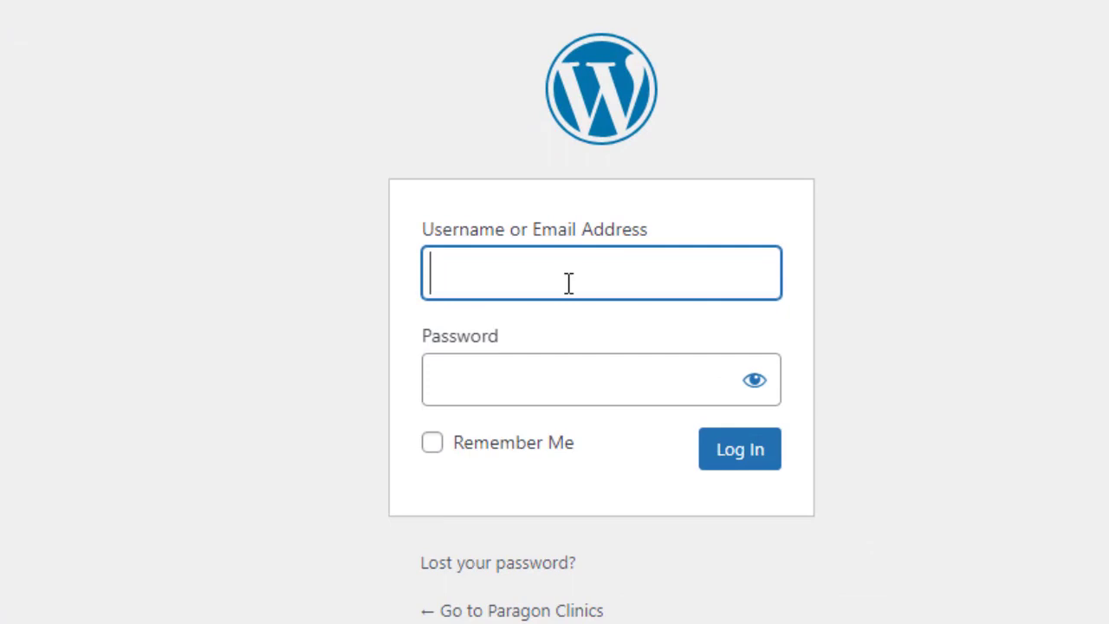
{"action": "left_click", "coordinate": [740, 449]}
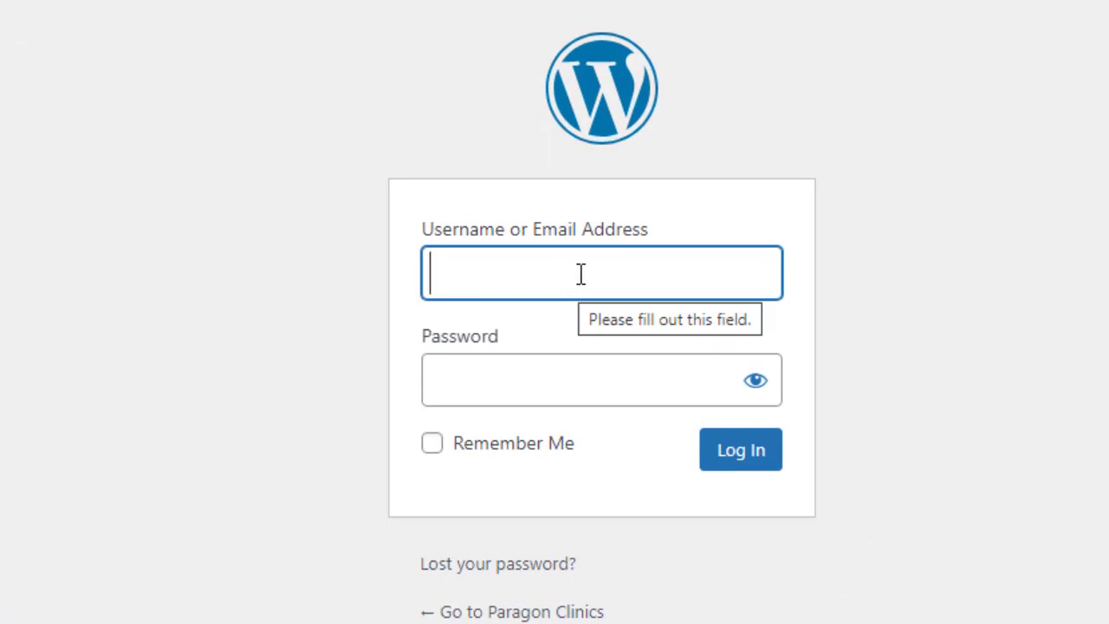
{"action": "mouse_move", "coordinate": [594, 275]}
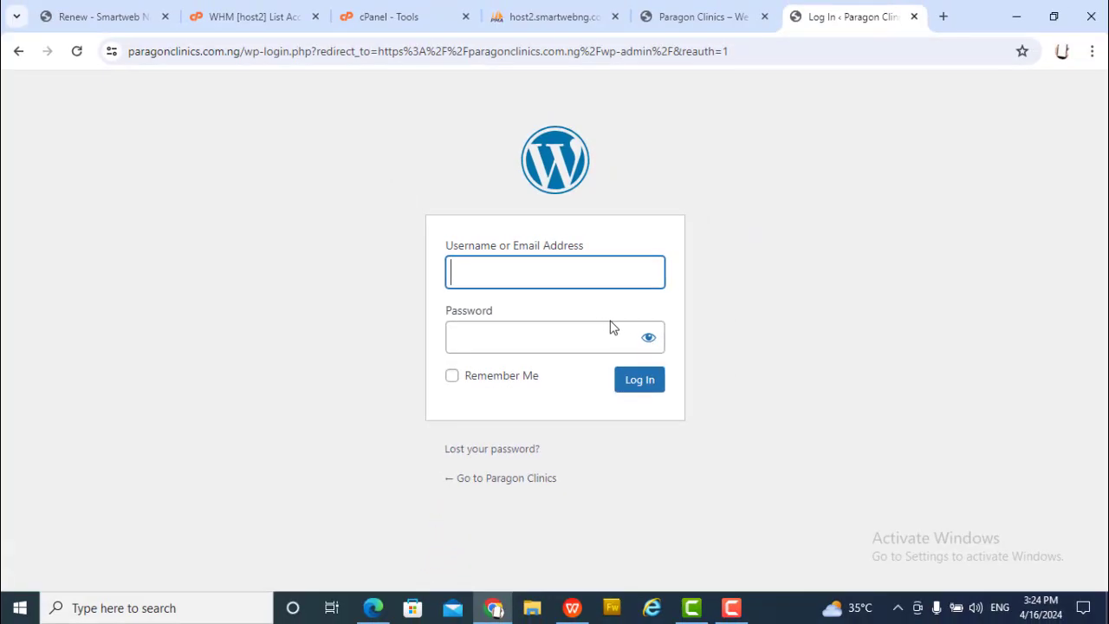
{"action": "mouse_move", "coordinate": [580, 298]}
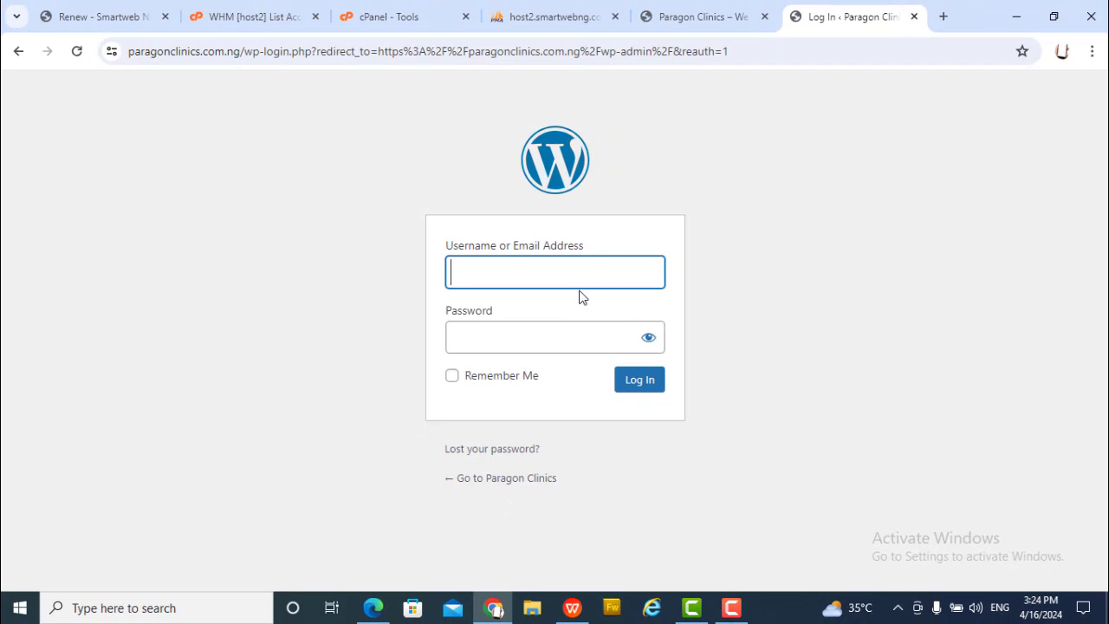
{"action": "left_click", "coordinate": [638, 377]}
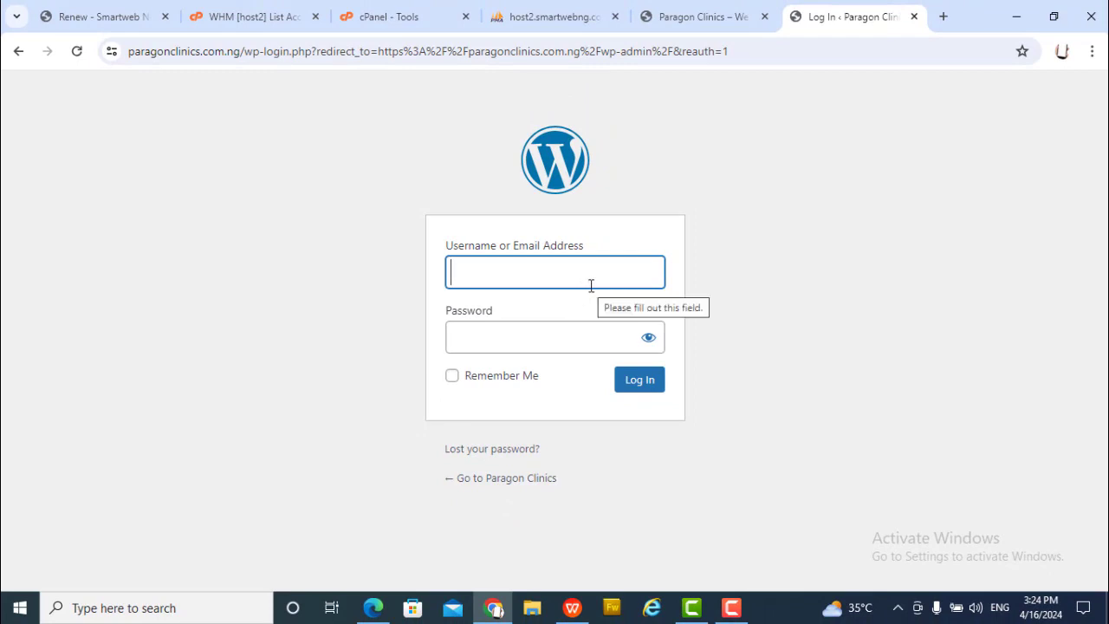